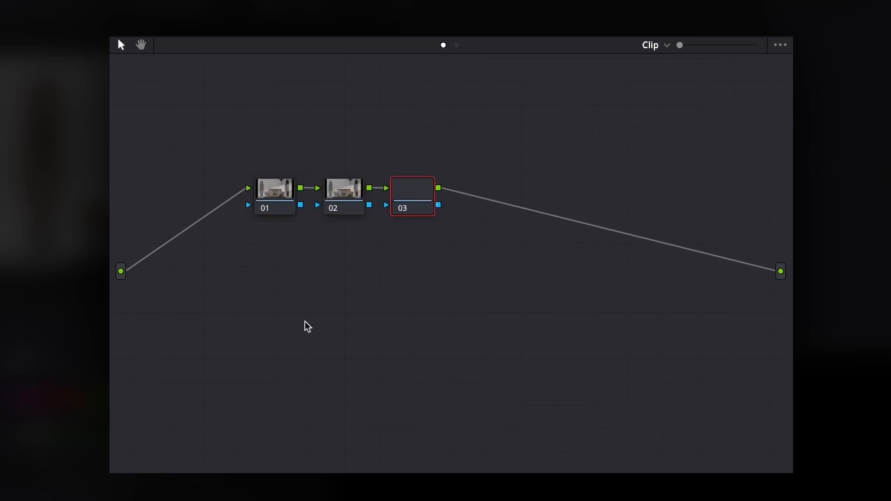
# Step: Switch to the node tree view and raise the green slider slightly in the Red Output mixer
pyautogui.click(272, 196)
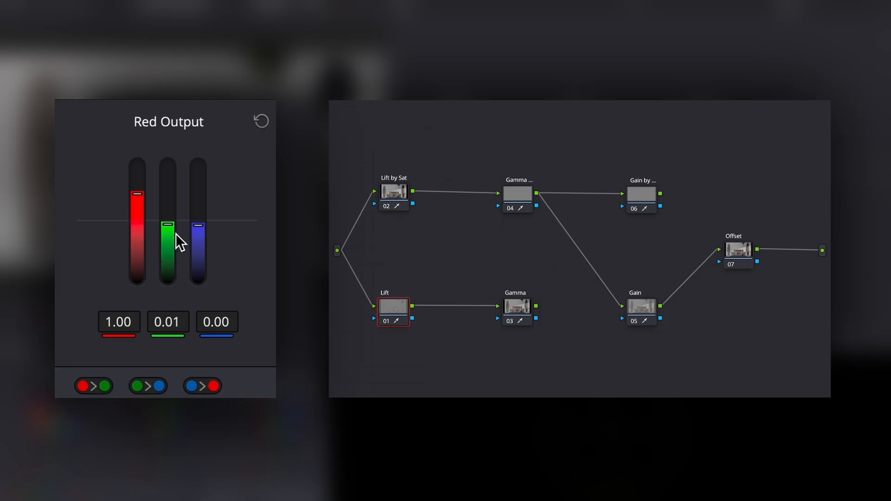
pyautogui.moveTo(167, 224); pyautogui.dragTo(167, 204)
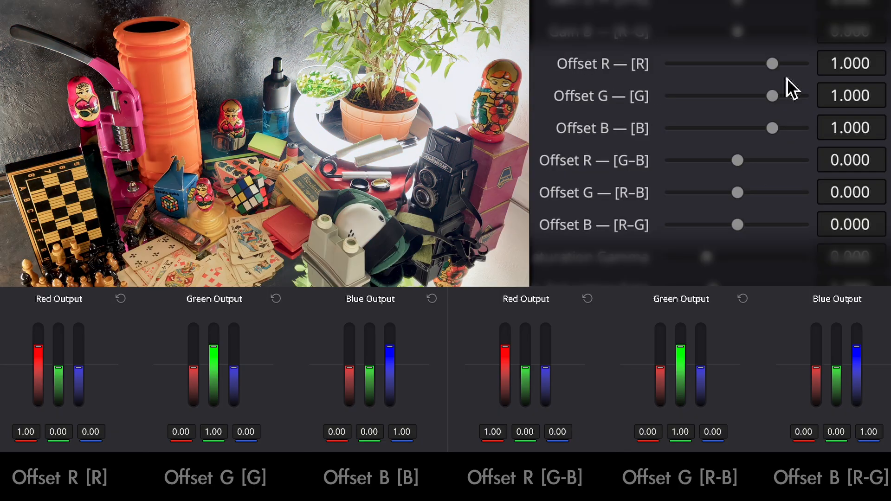
# Step: Set offsets to R 0.386, G 1.450, B 1.486 and cross-channel offsets to 0.532, -0.276, 0.202
pyautogui.moveTo(772, 63); pyautogui.dragTo(750, 63)
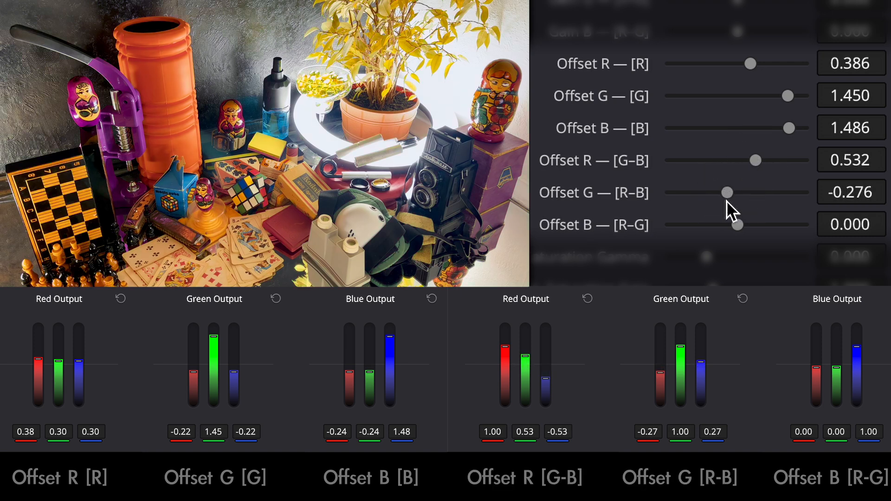
pyautogui.moveTo(742, 224); pyautogui.dragTo(742, 224)
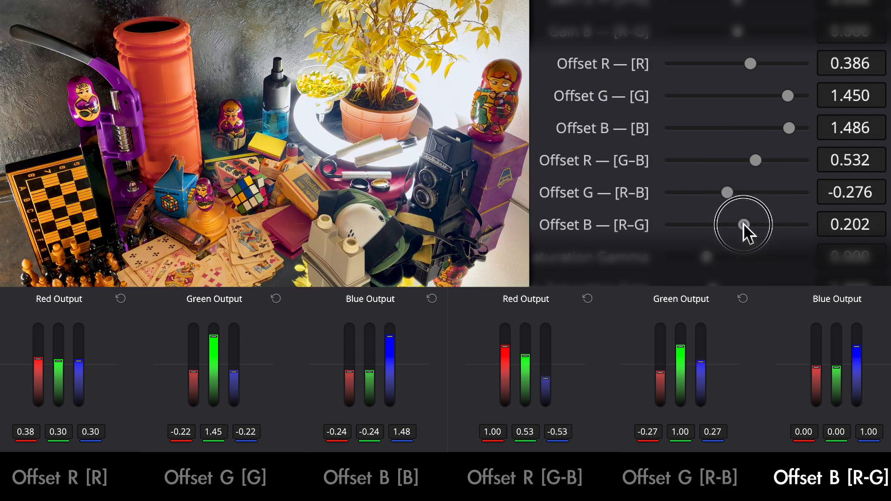
pyautogui.moveTo(736, 224); pyautogui.dragTo(748, 224)
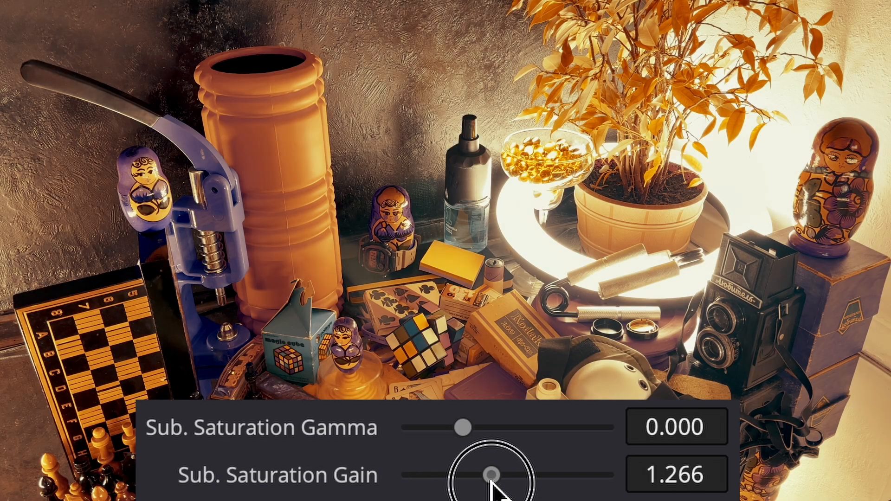
# Step: Raise Sub. Saturation Gain to about 1.266 on the still life
pyautogui.moveTo(492, 475); pyautogui.dragTo(443, 474)
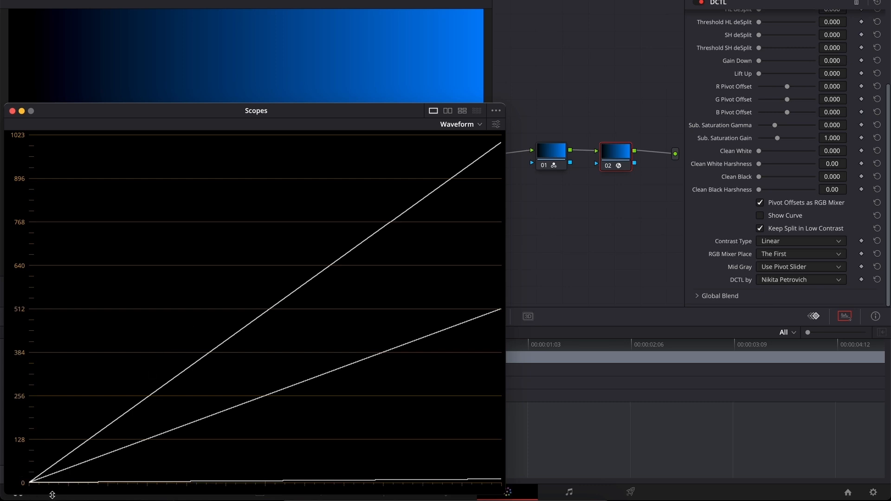
pyautogui.moveTo(25, 499)
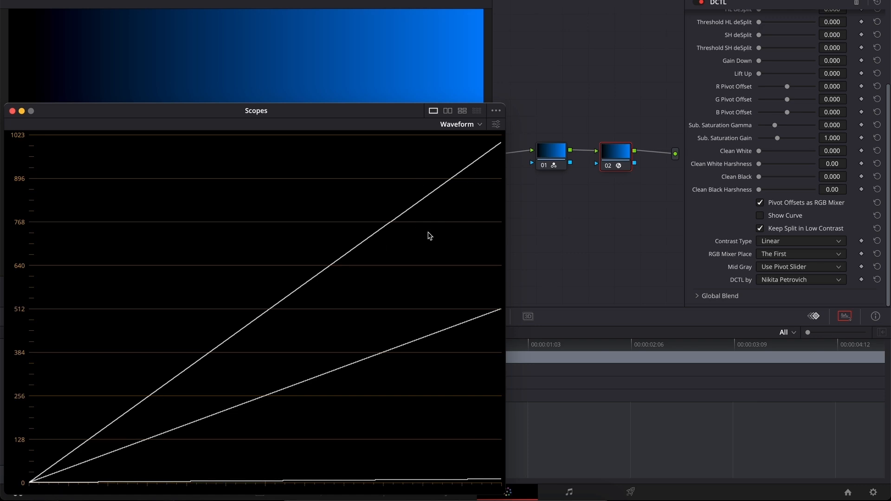
pyautogui.moveTo(500, 281)
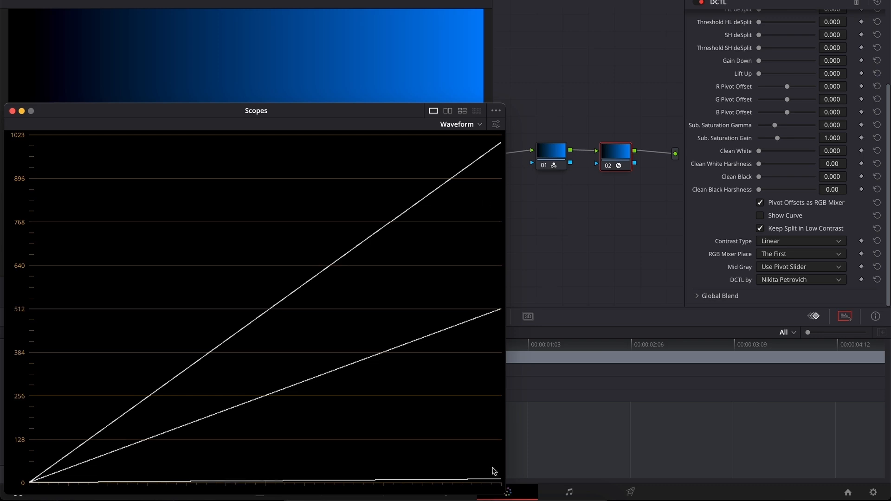
pyautogui.moveTo(262, 488)
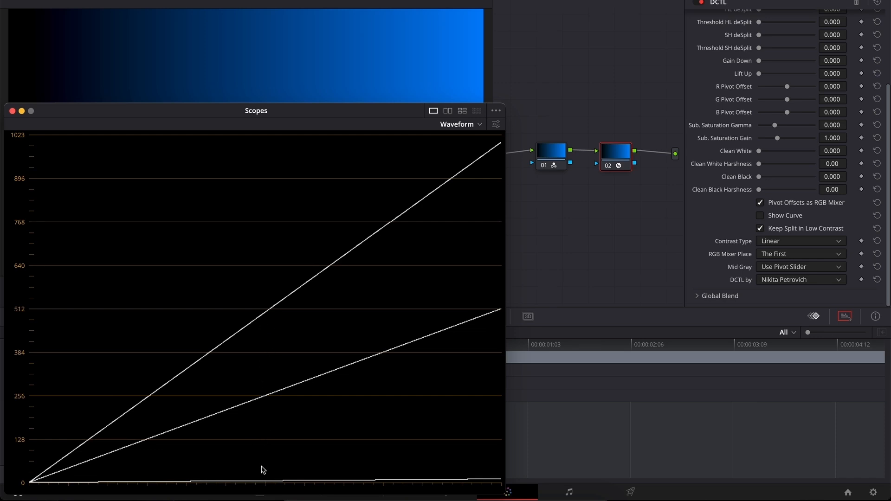
pyautogui.moveTo(389, 402)
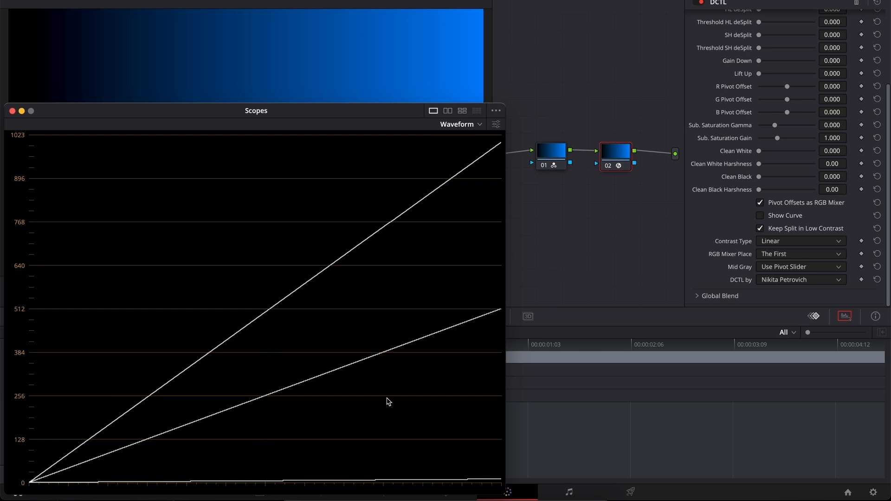
pyautogui.moveTo(379, 405)
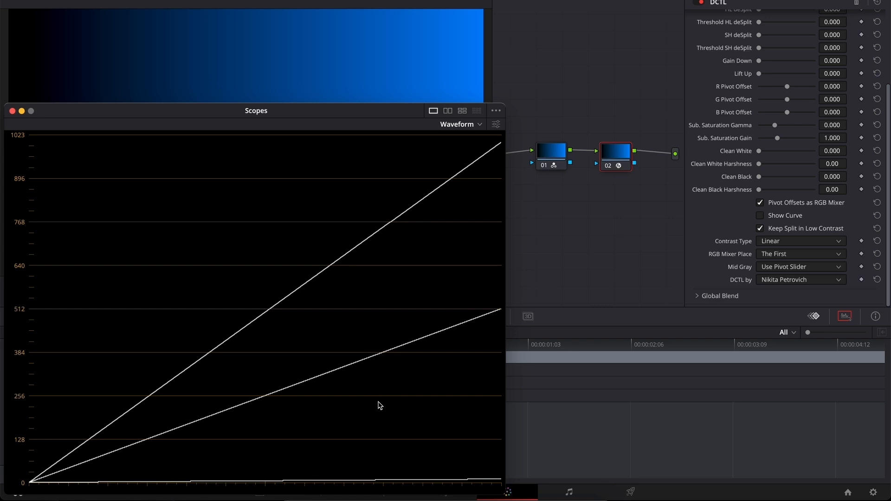
pyautogui.moveTo(363, 419)
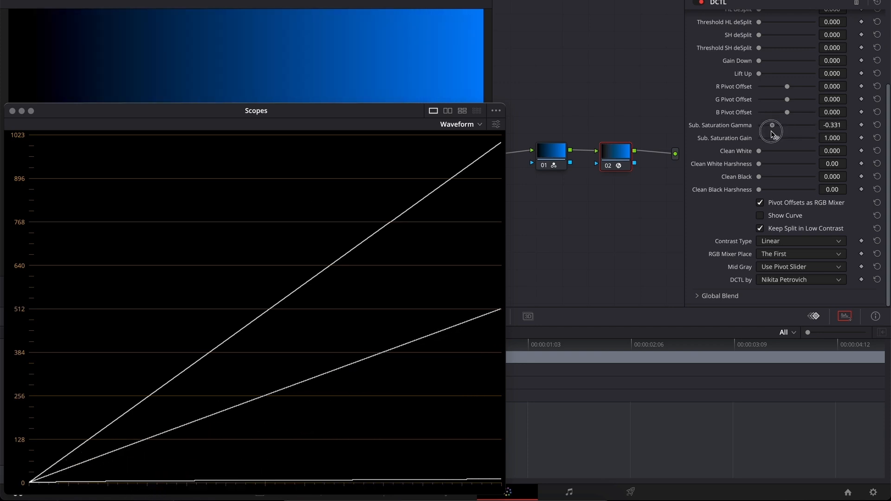
# Step: Lower Sub. Saturation Gain toward 0.056 while watching the blue ramp's waveform traces
pyautogui.moveTo(771, 141); pyautogui.dragTo(775, 141)
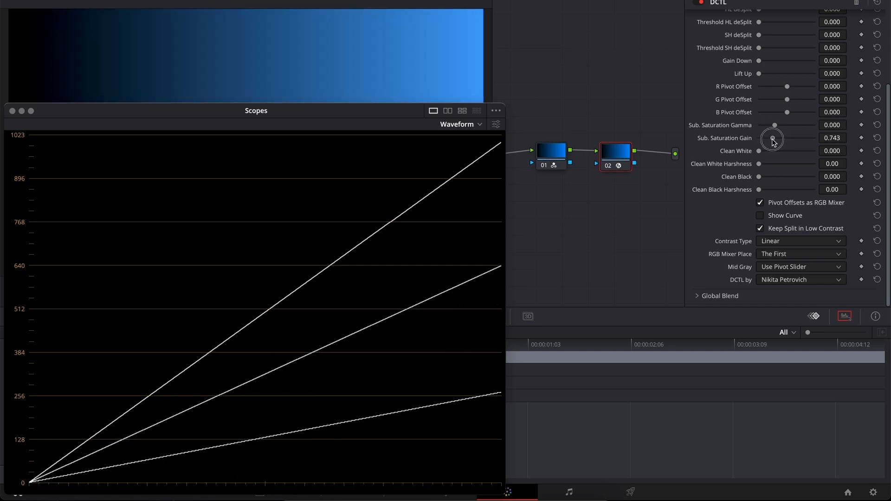
pyautogui.moveTo(773, 141); pyautogui.dragTo(761, 140)
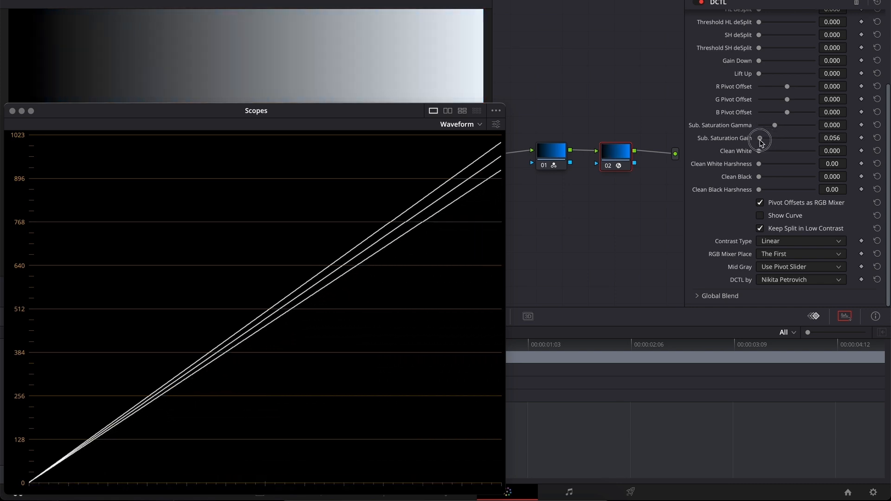
pyautogui.moveTo(760, 141); pyautogui.dragTo(775, 141)
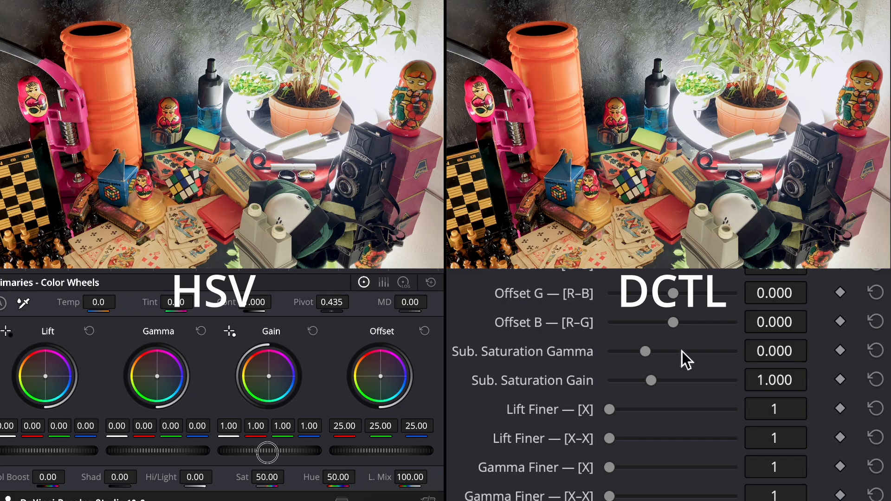
# Step: Set the HSV Gain master to 1.12 and DCTL Sub. Saturation Gain to about 1.074
pyautogui.moveTo(652, 380); pyautogui.dragTo(656, 380)
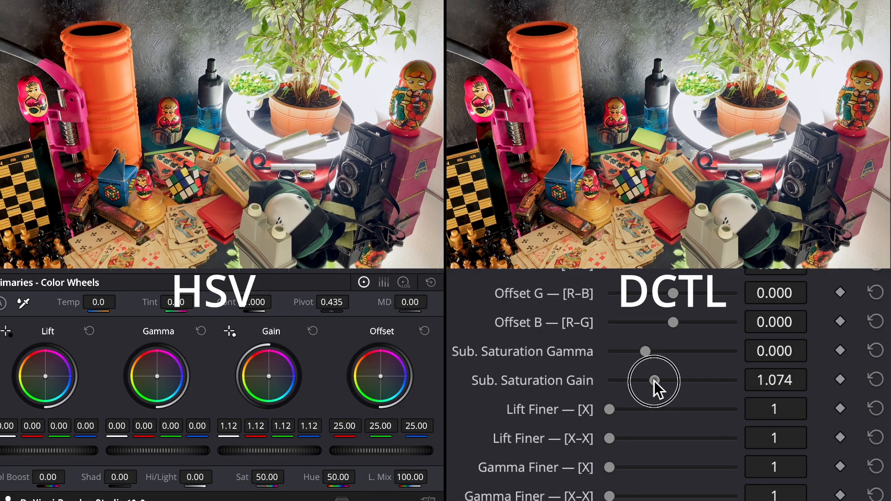
pyautogui.moveTo(653, 381); pyautogui.dragTo(673, 382)
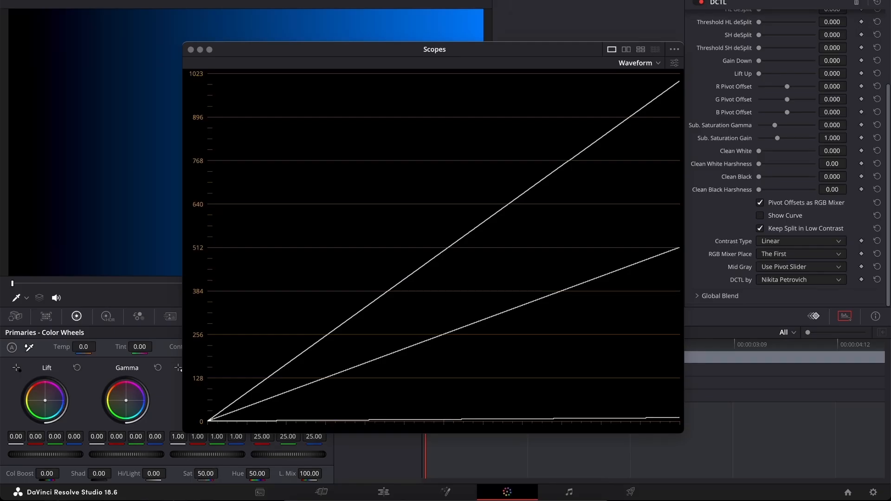
pyautogui.moveTo(211, 474); pyautogui.dragTo(182, 474)
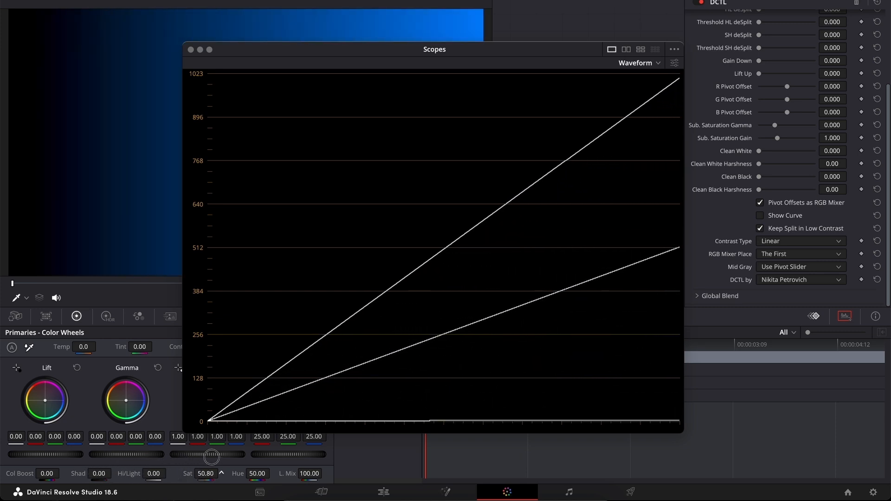
pyautogui.moveTo(211, 454); pyautogui.dragTo(325, 449)
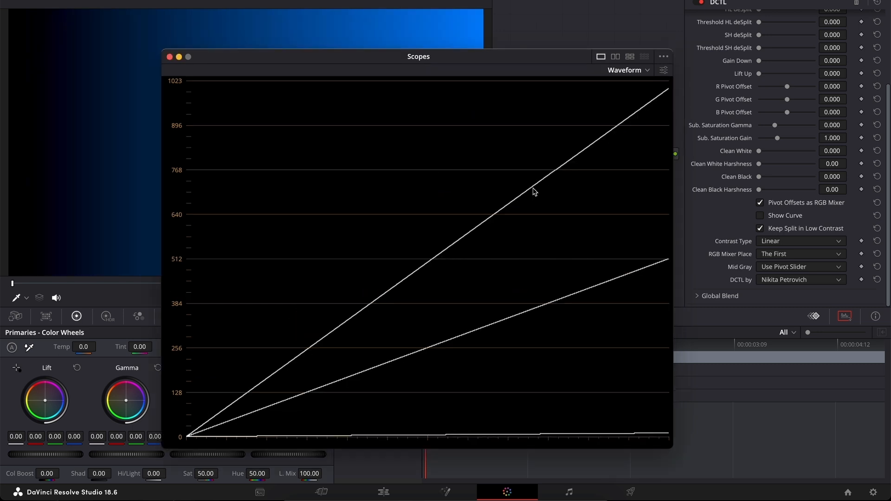
pyautogui.moveTo(604, 124)
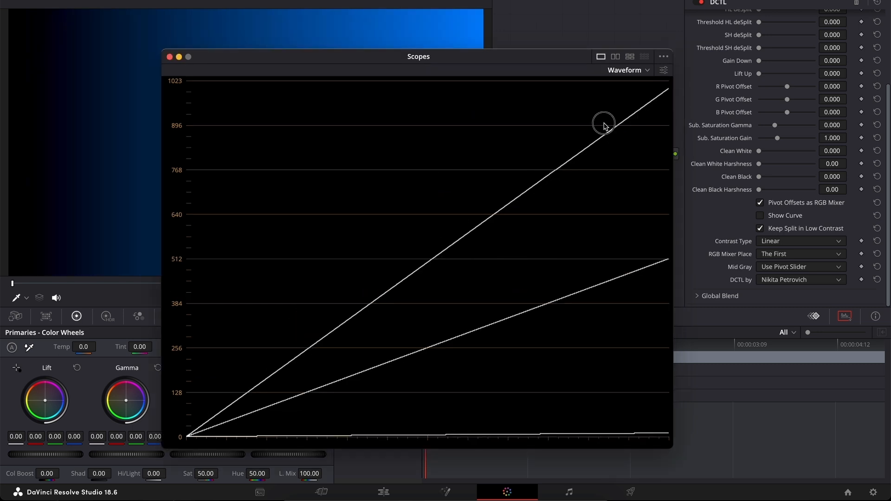
pyautogui.moveTo(774, 140); pyautogui.dragTo(763, 140)
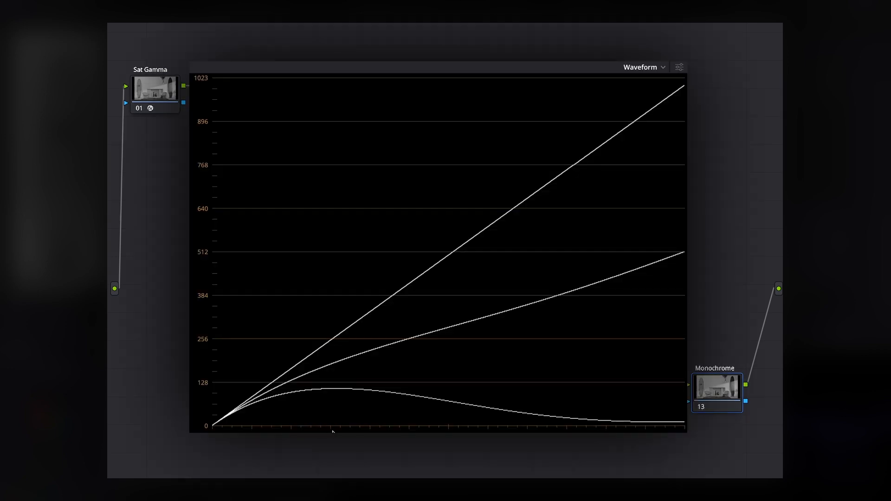
pyautogui.moveTo(349, 352)
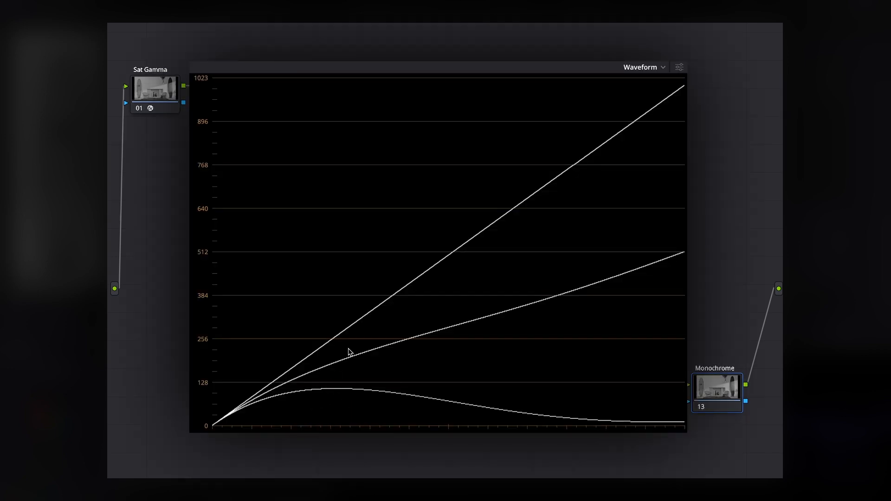